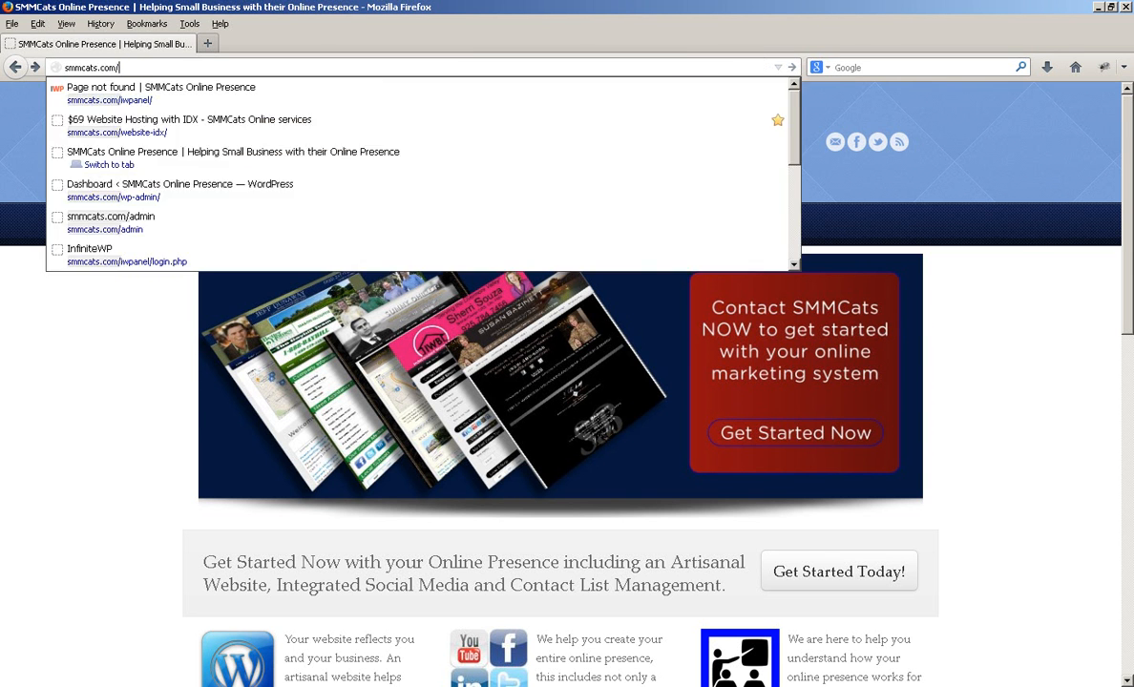
# Open the SMMCats site's wp-admin login page from the Firefox address suggestions.
pyautogui.click(111, 216)
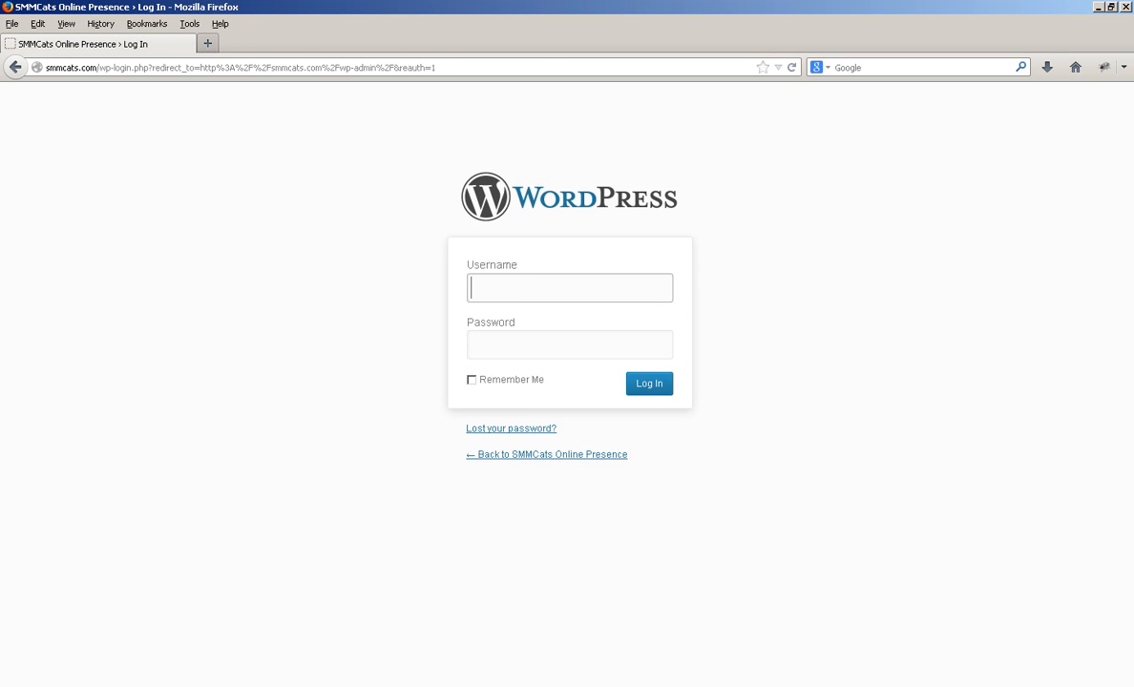
# Fill the saved username and password into the login form and submit it.
pyautogui.click(569, 287)
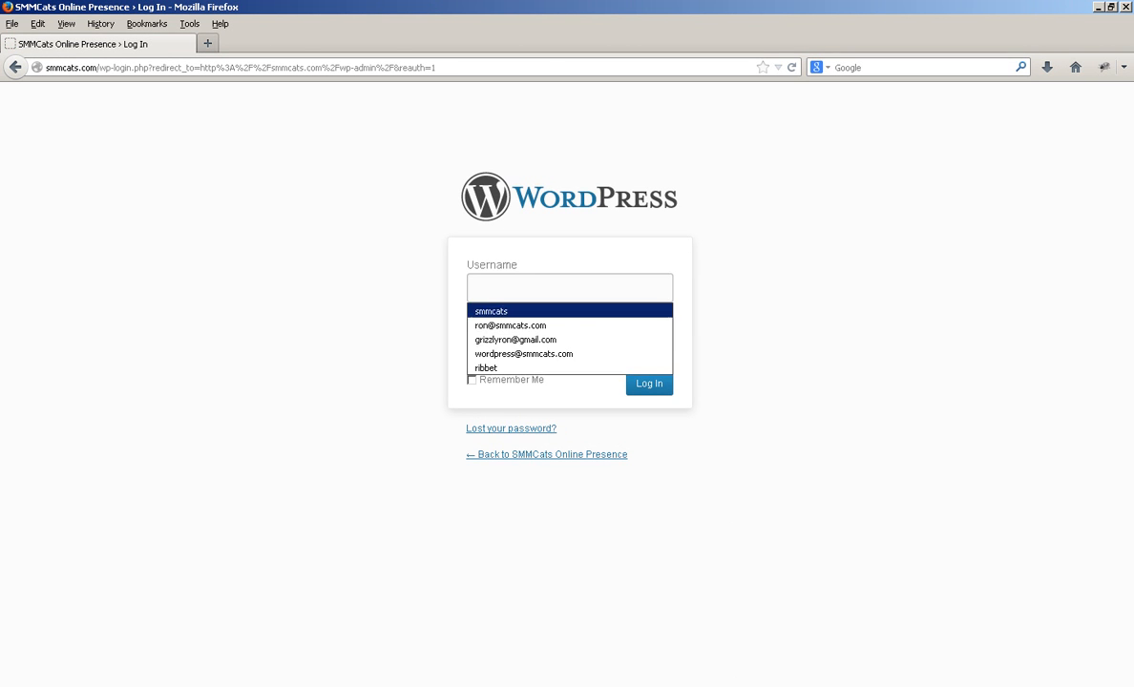
pyautogui.click(490, 310)
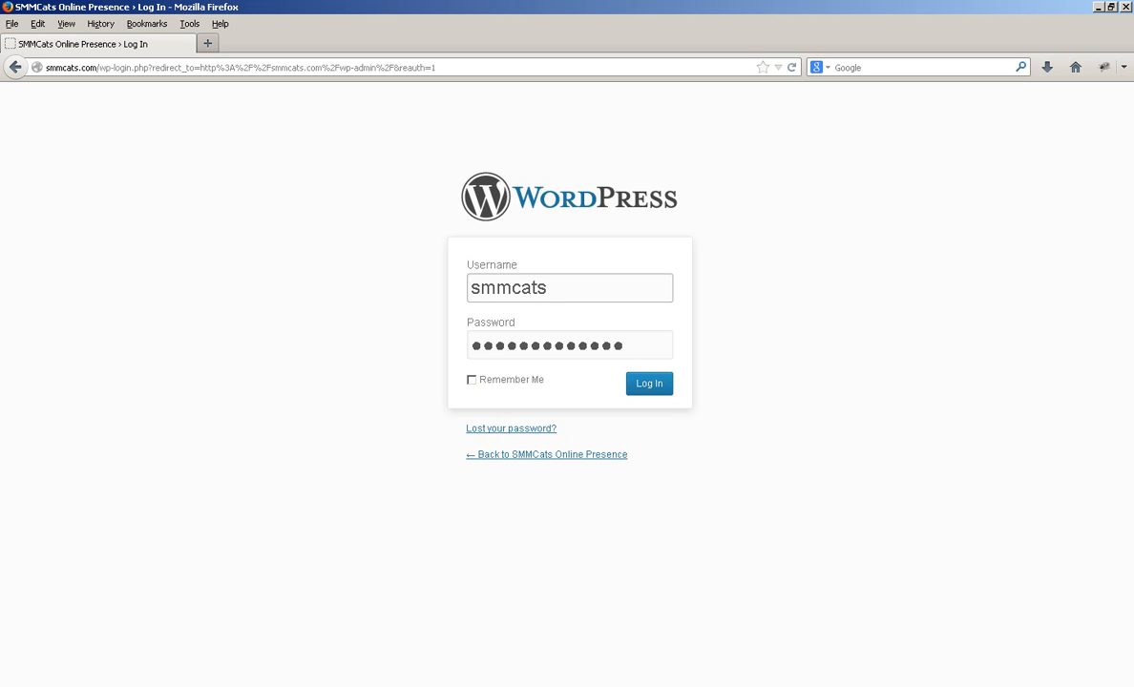
pyautogui.click(569, 287)
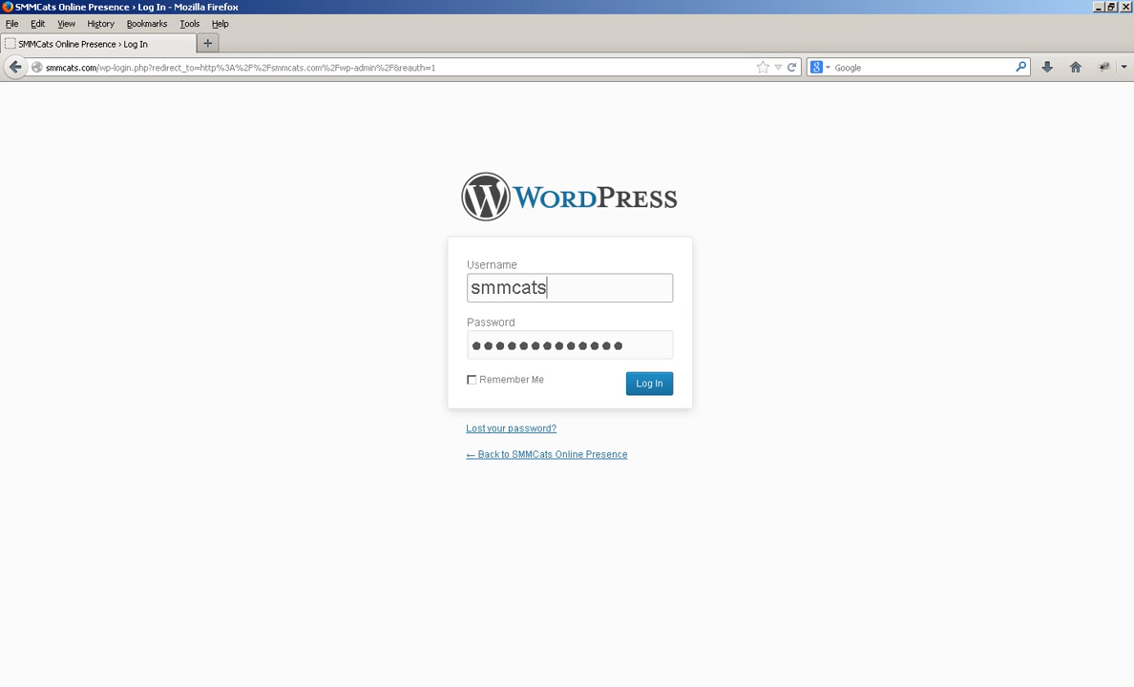
pyautogui.click(648, 382)
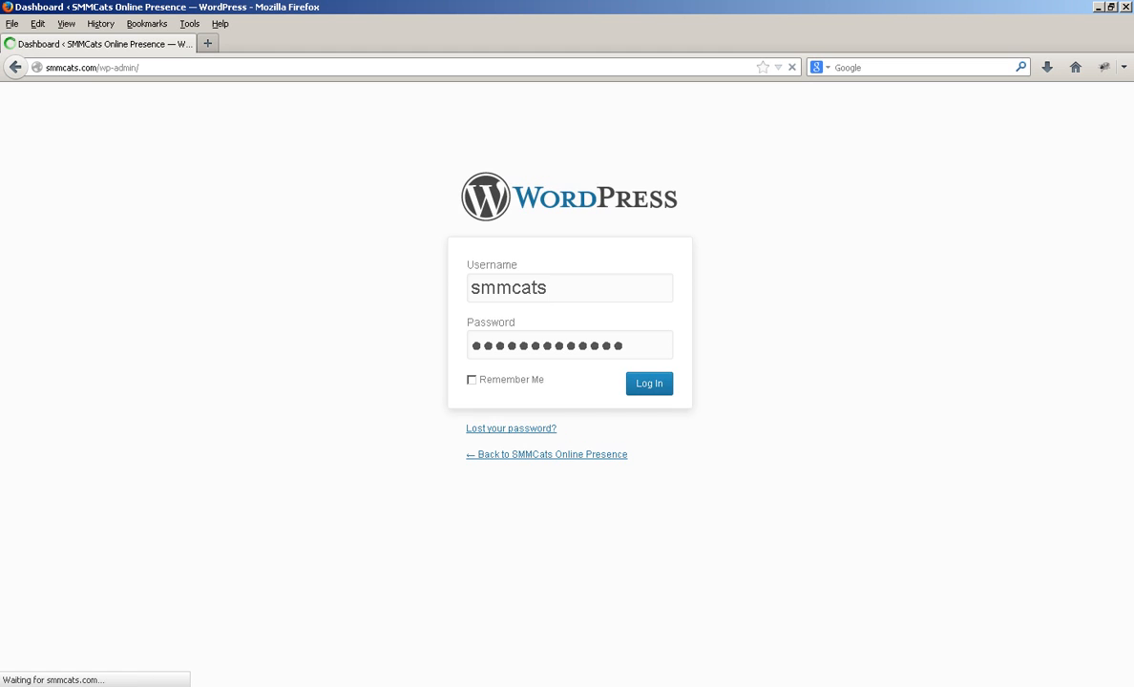
# Load the SMMCats dashboard and point out the Posts menu for adding posts.
pyautogui.click(649, 383)
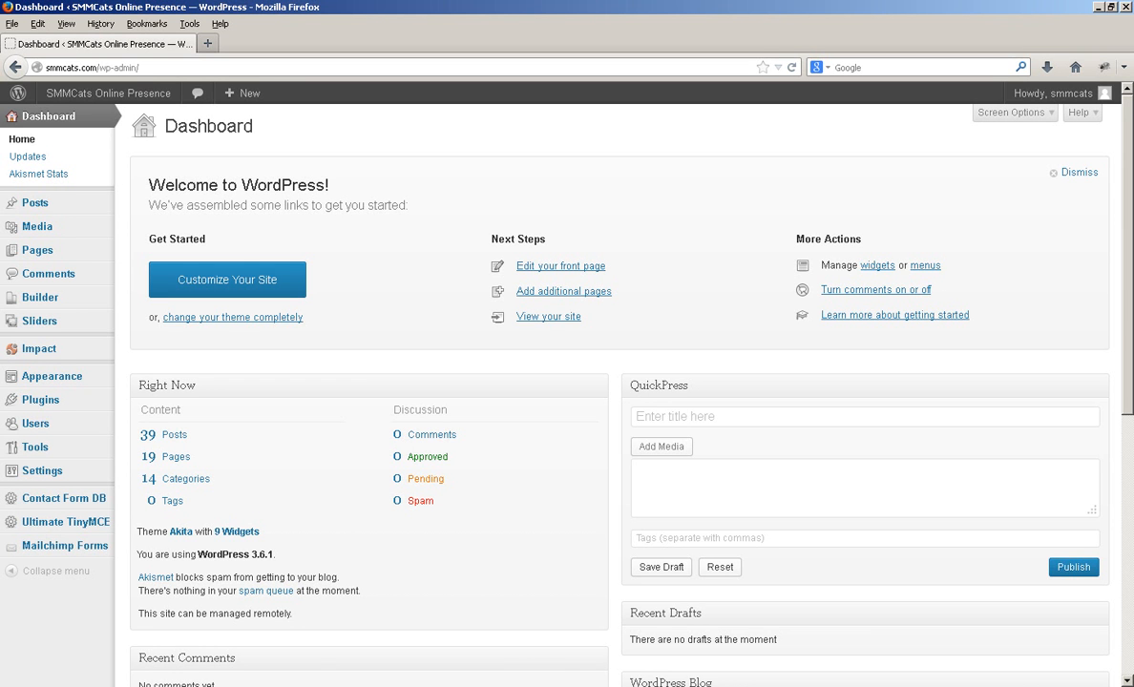
pyautogui.moveTo(35, 202)
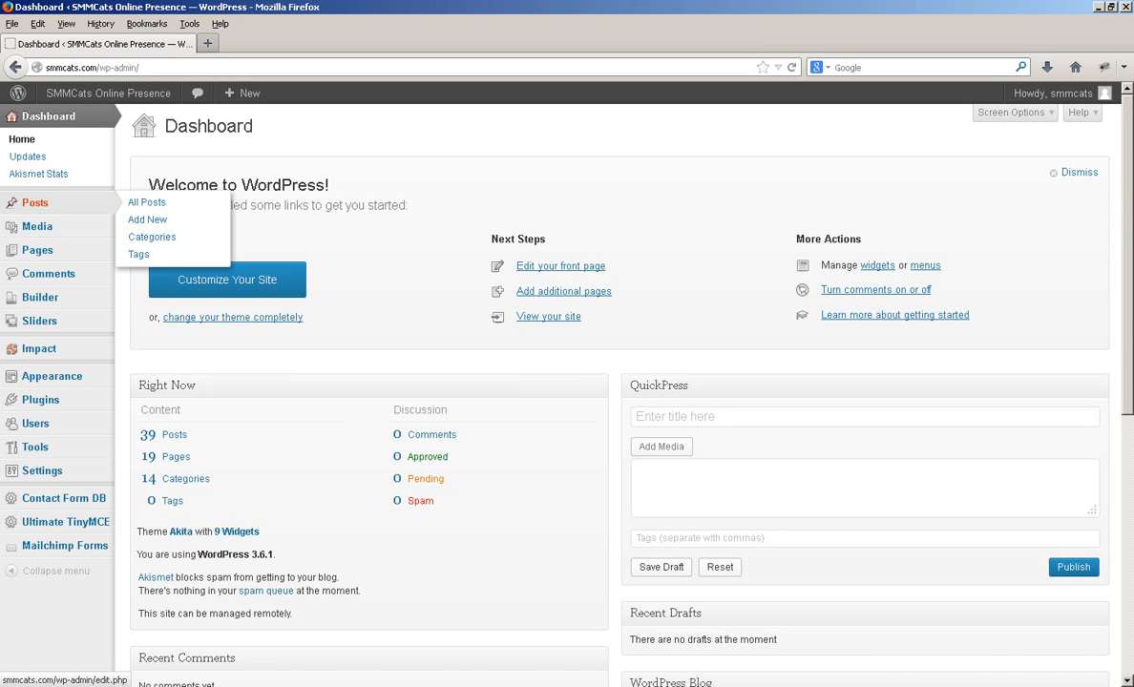
pyautogui.moveTo(147, 220)
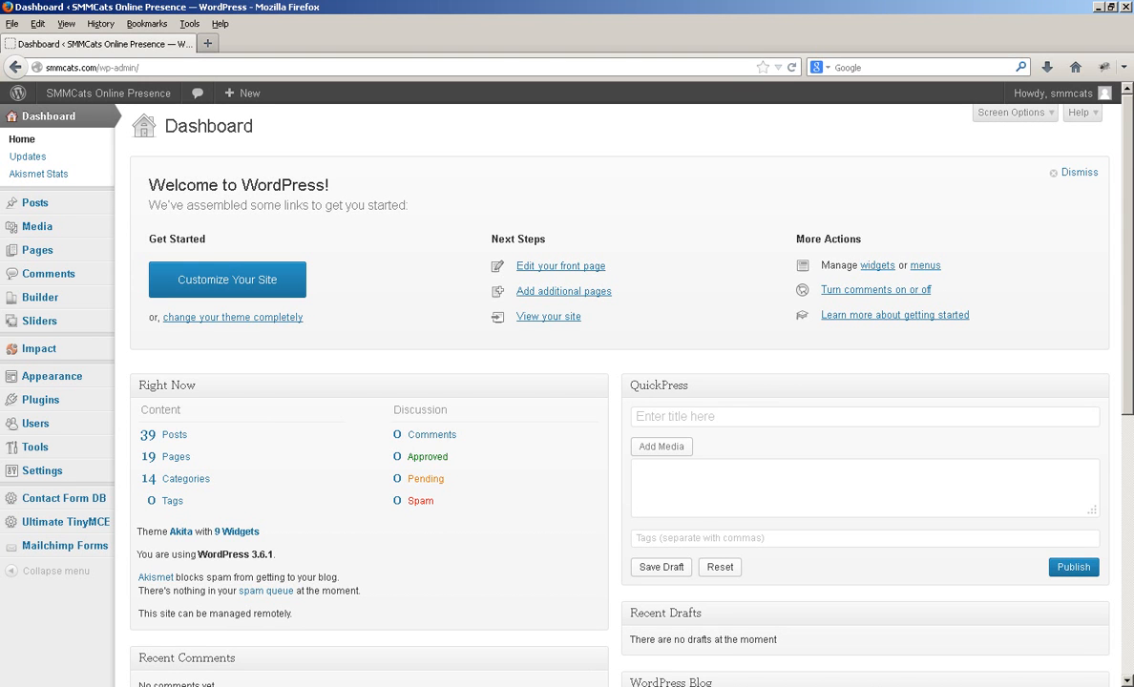
pyautogui.moveTo(35, 202)
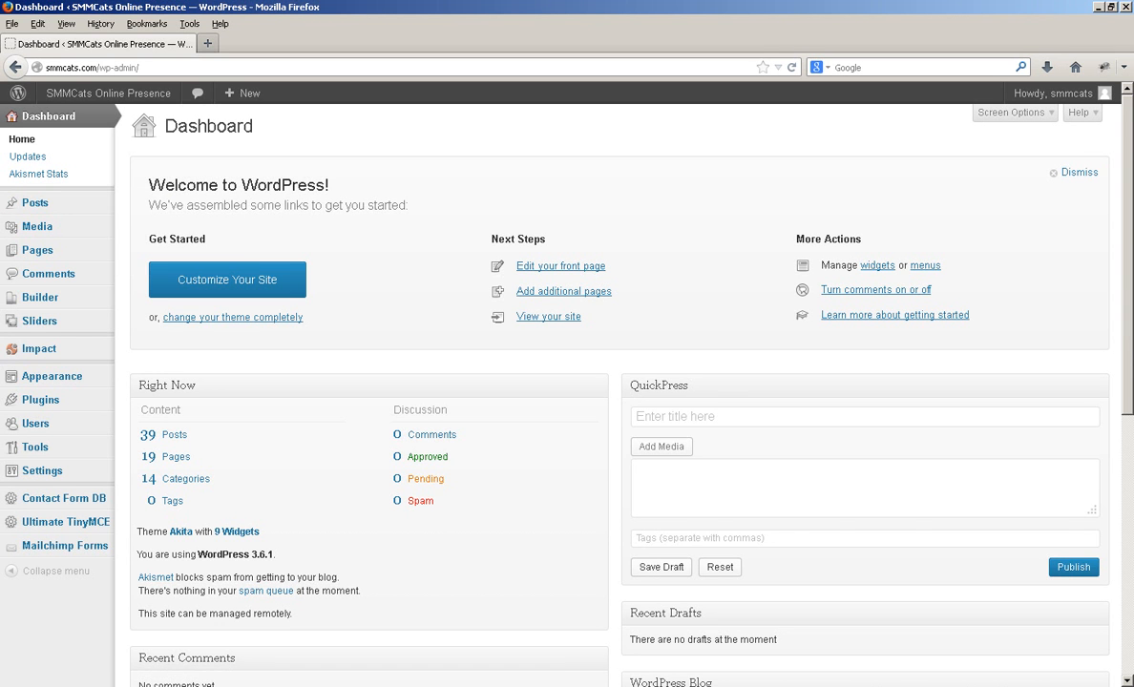
pyautogui.moveTo(36, 203)
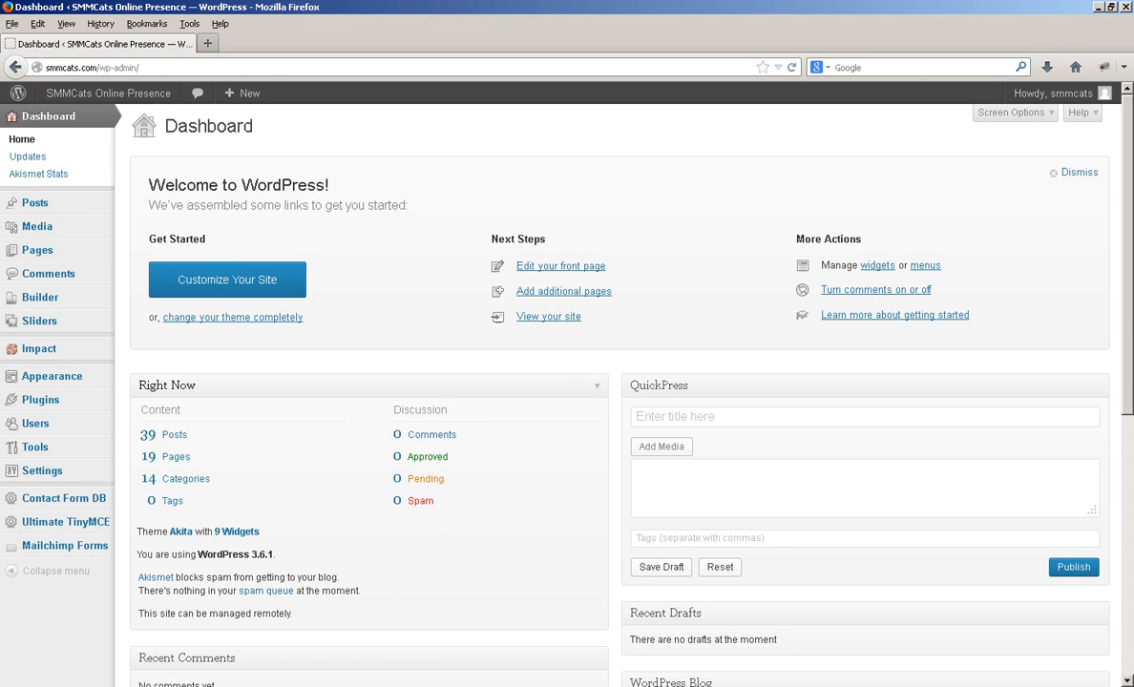
pyautogui.moveTo(49, 274)
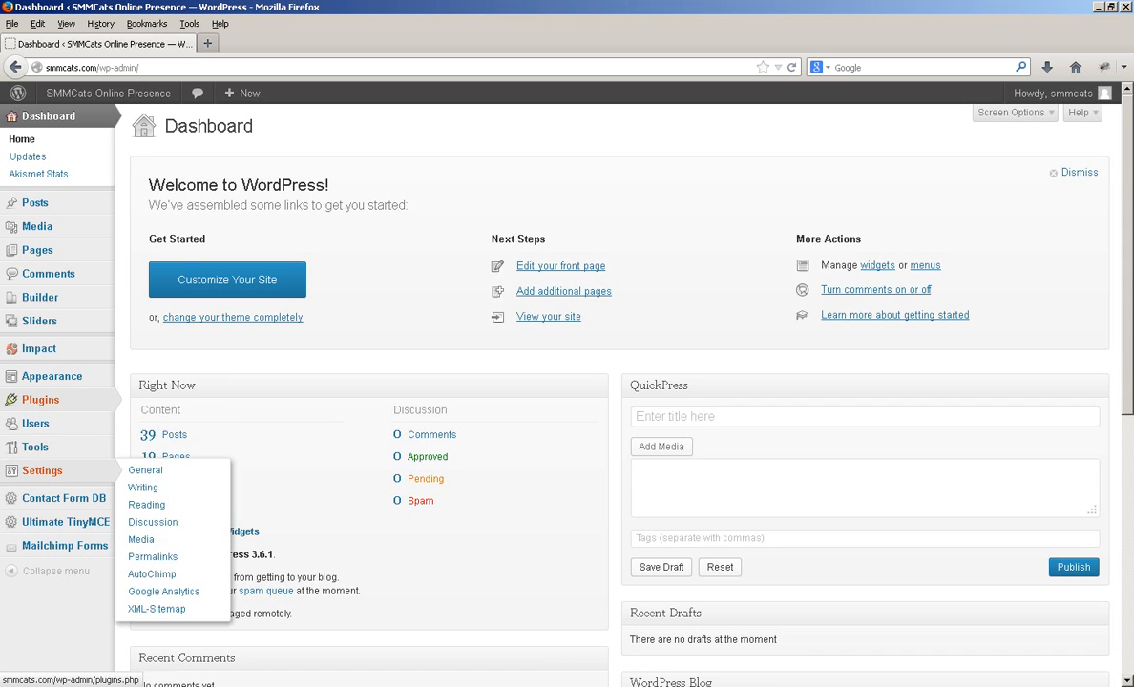
pyautogui.moveTo(40, 399)
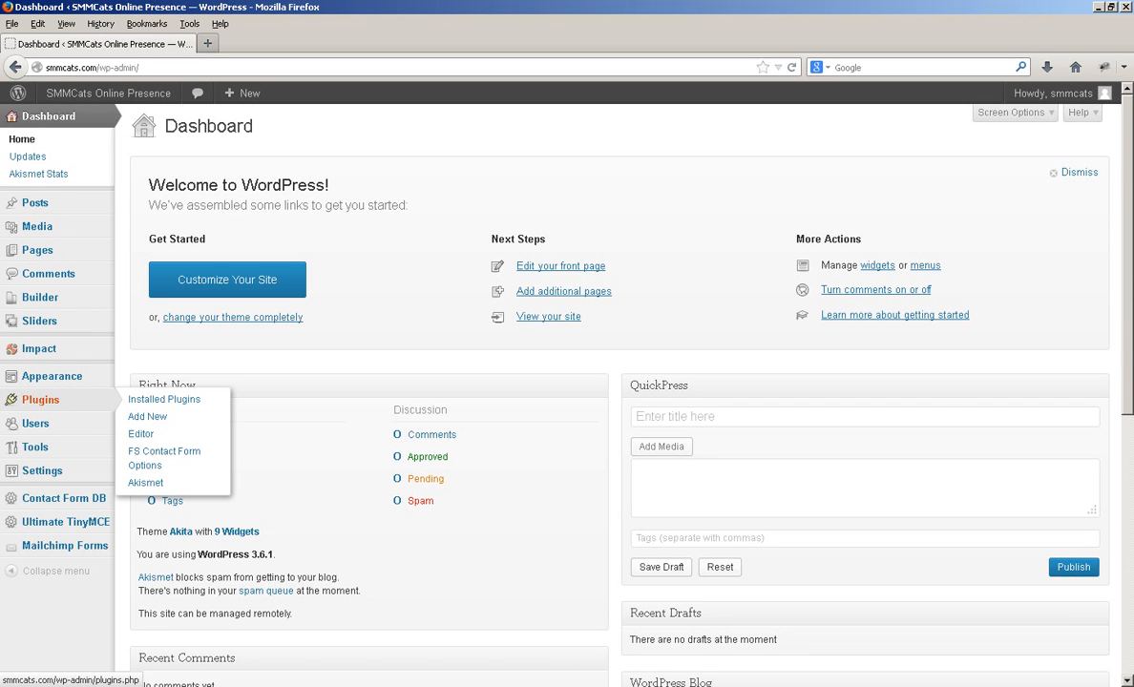